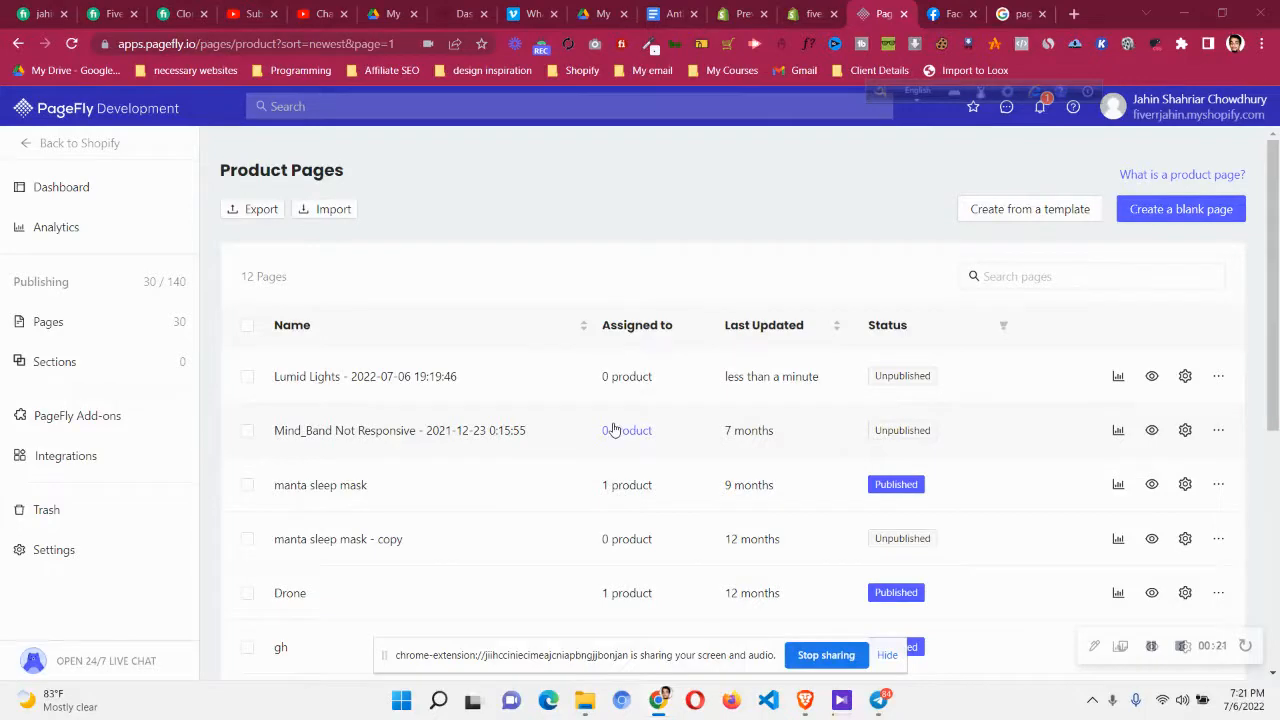
- Delete the Lumid Lights product page from the product pages list and confirm
left_click(1218, 376)
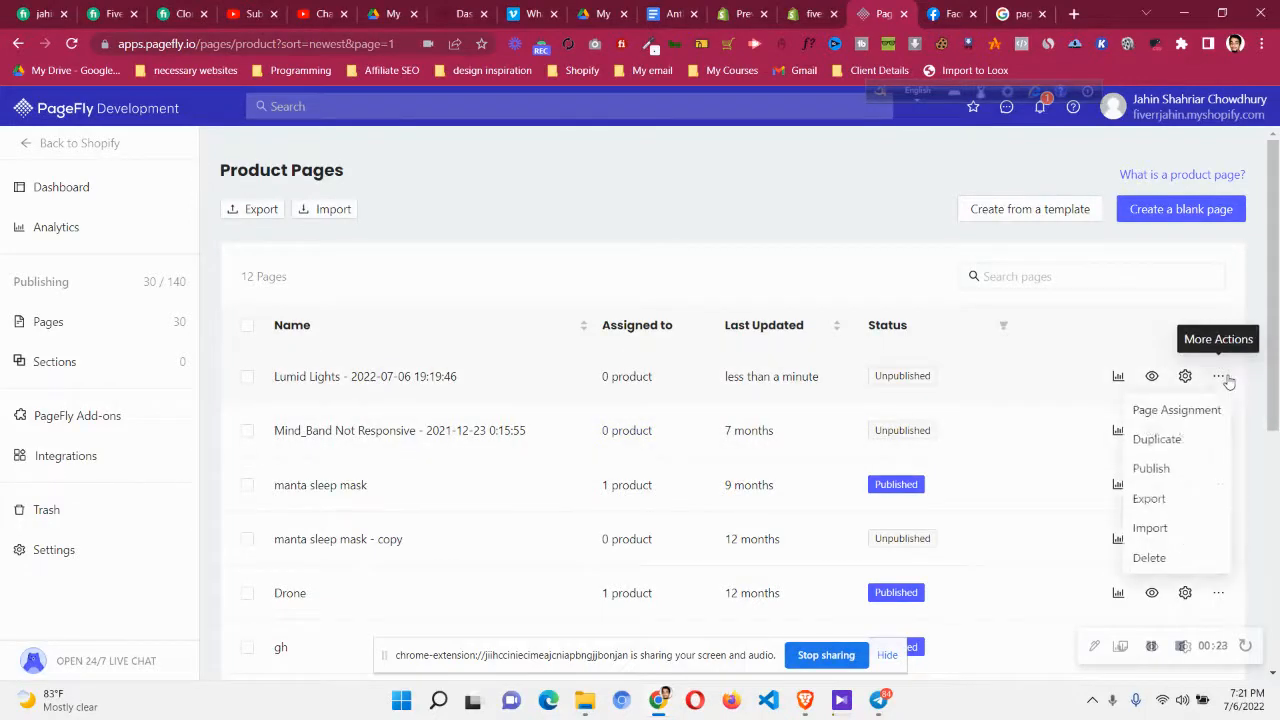
left_click(1149, 557)
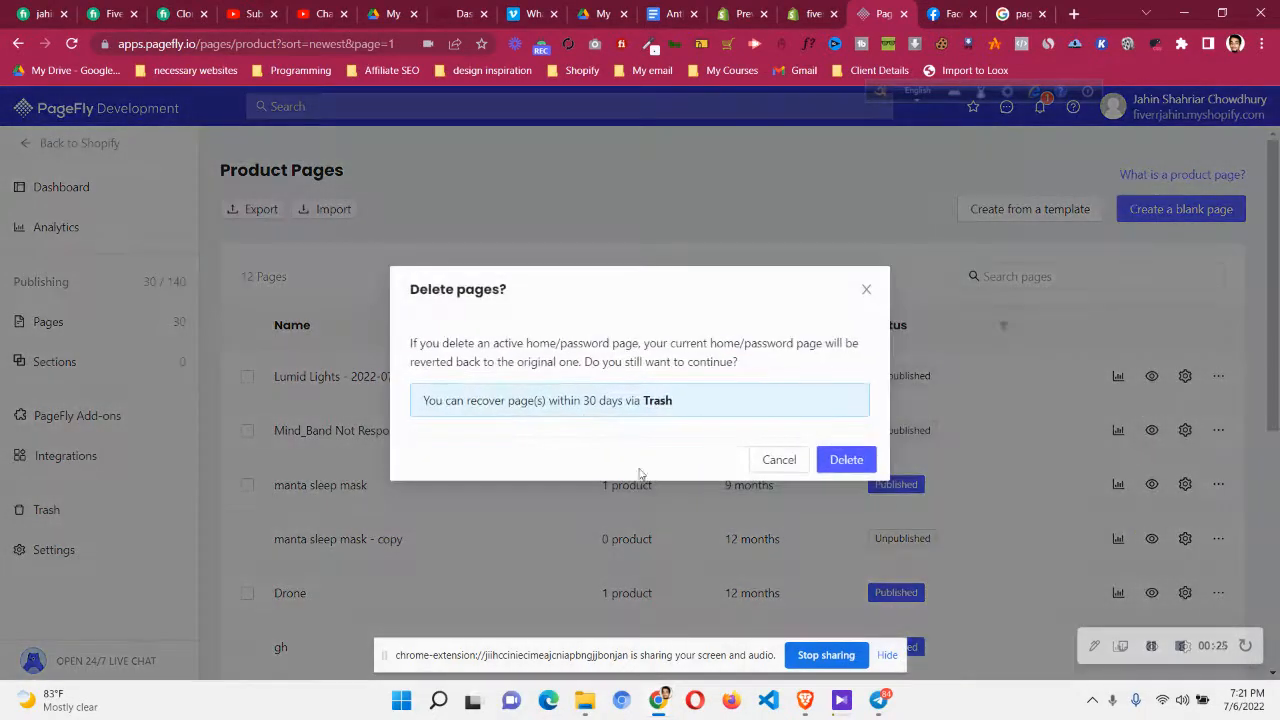
left_click(846, 459)
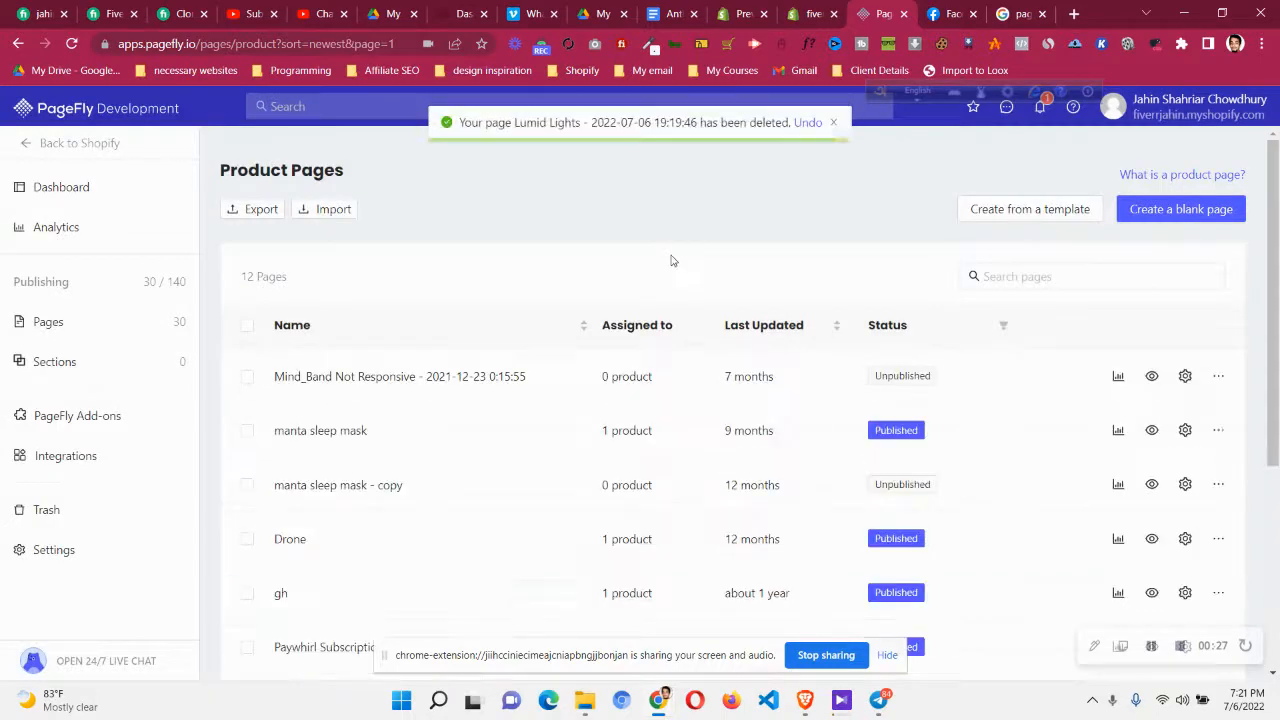
left_click(1218, 430)
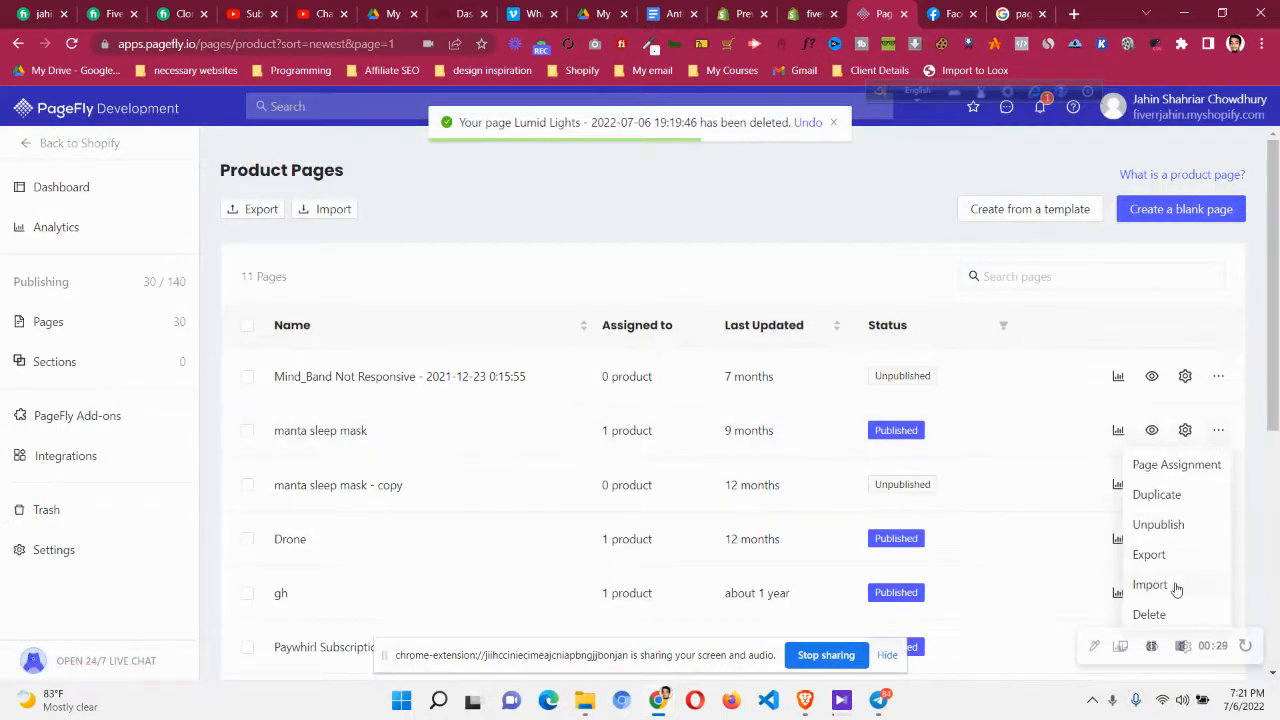
left_click(1149, 584)
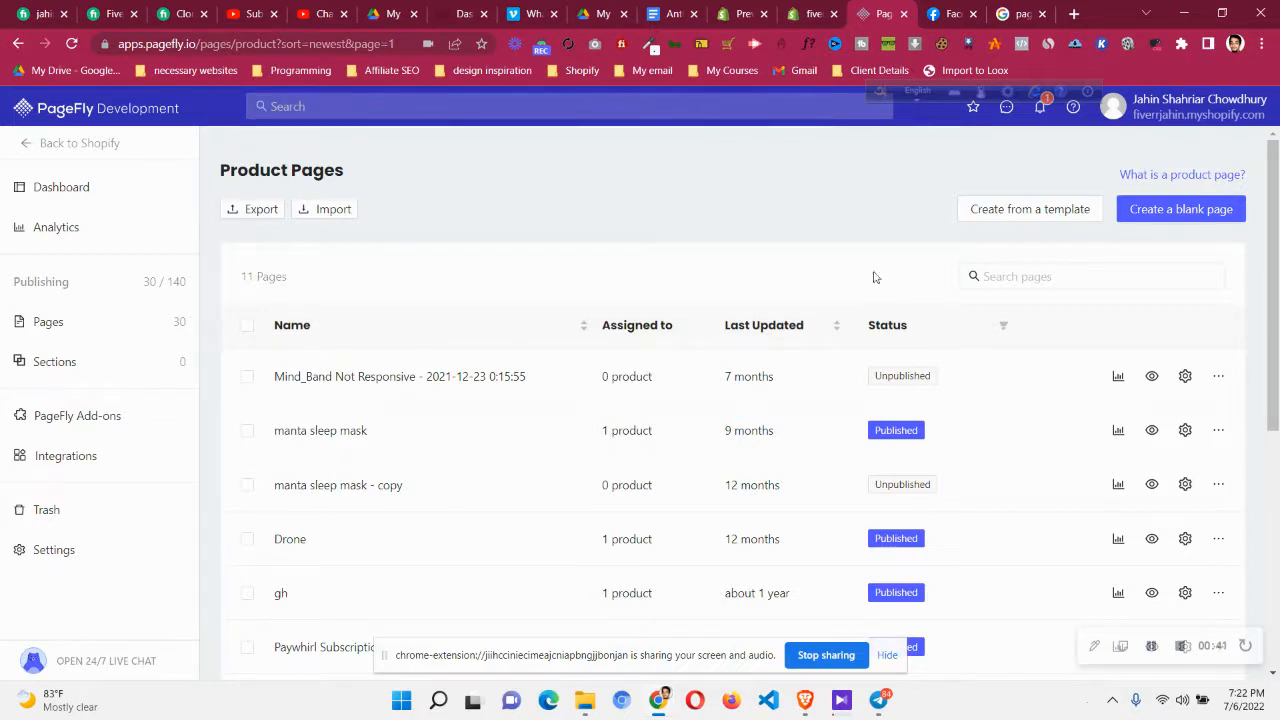
mouse_move(810, 313)
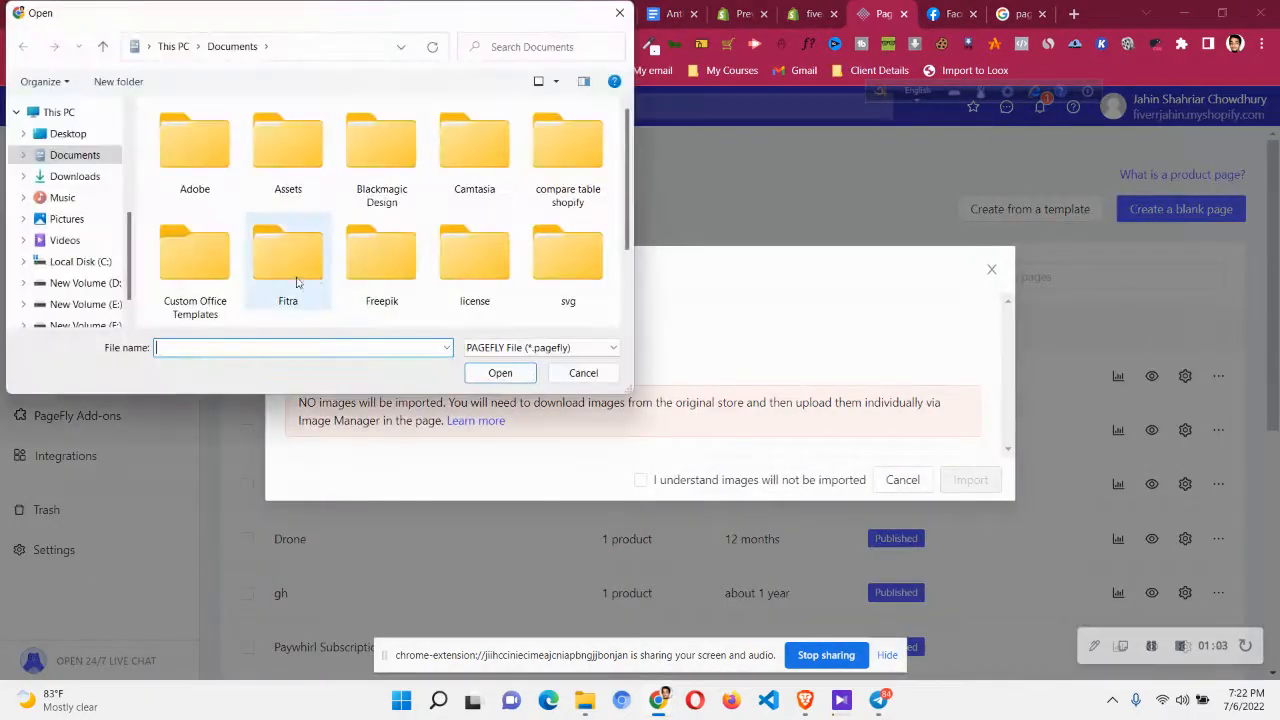
- Choose Lumid Lights.json in the import file picker and upload it
left_click(540, 347)
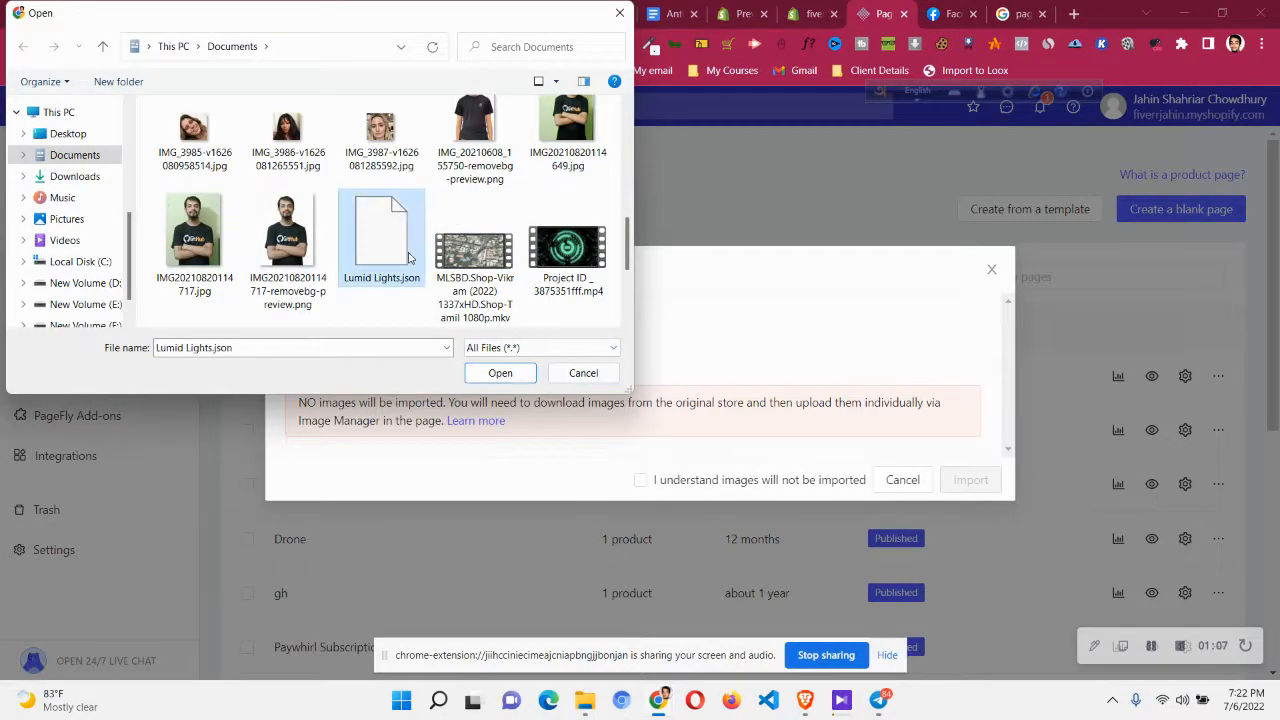
mouse_move(405, 257)
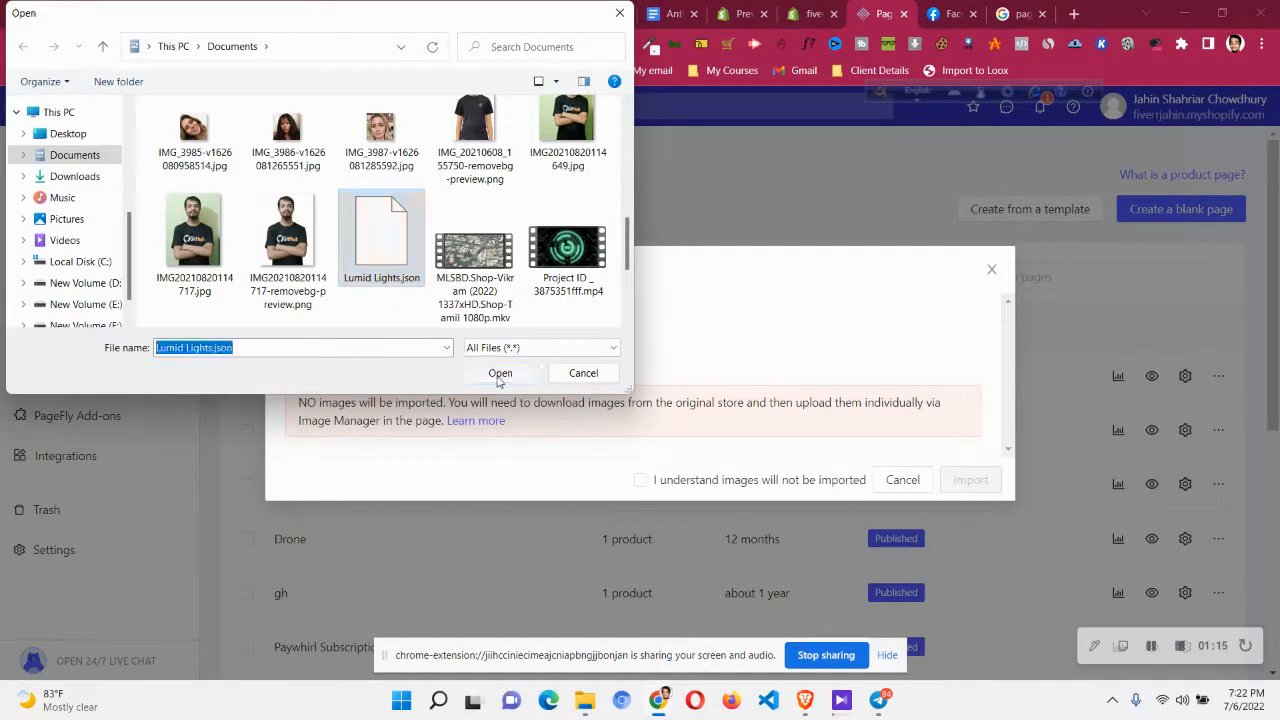
left_click(500, 372)
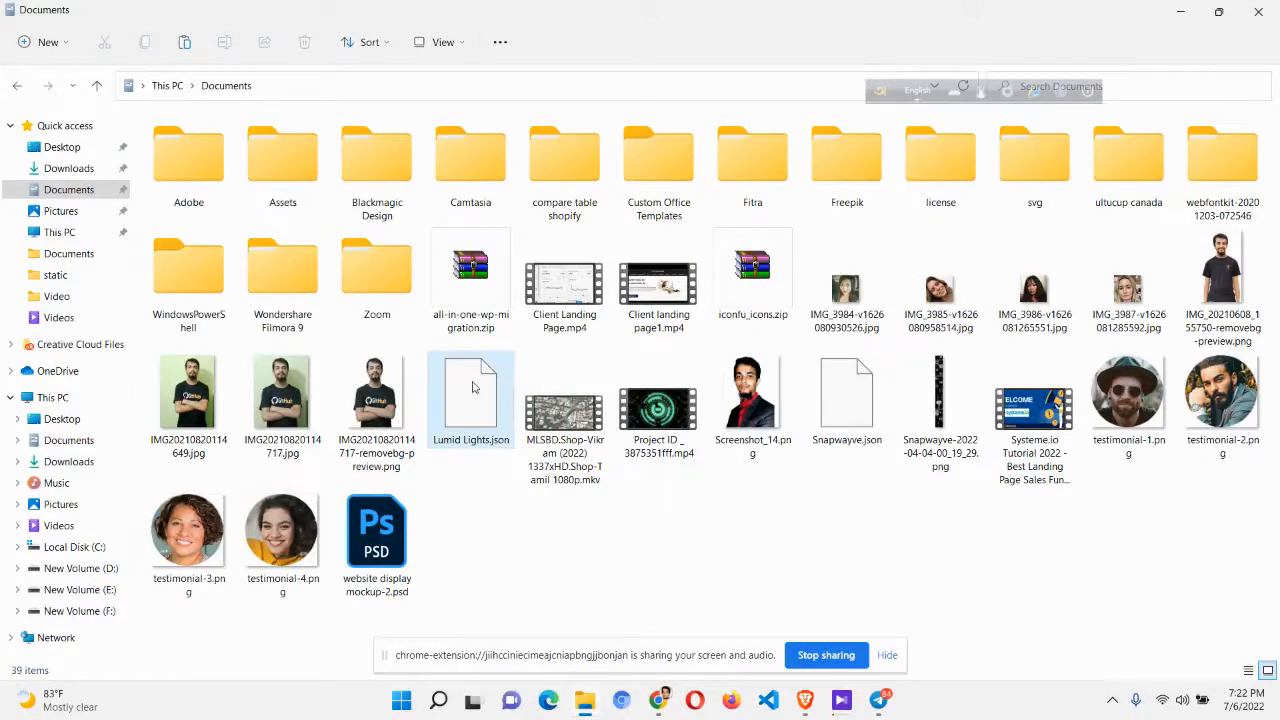
mouse_move(472, 400)
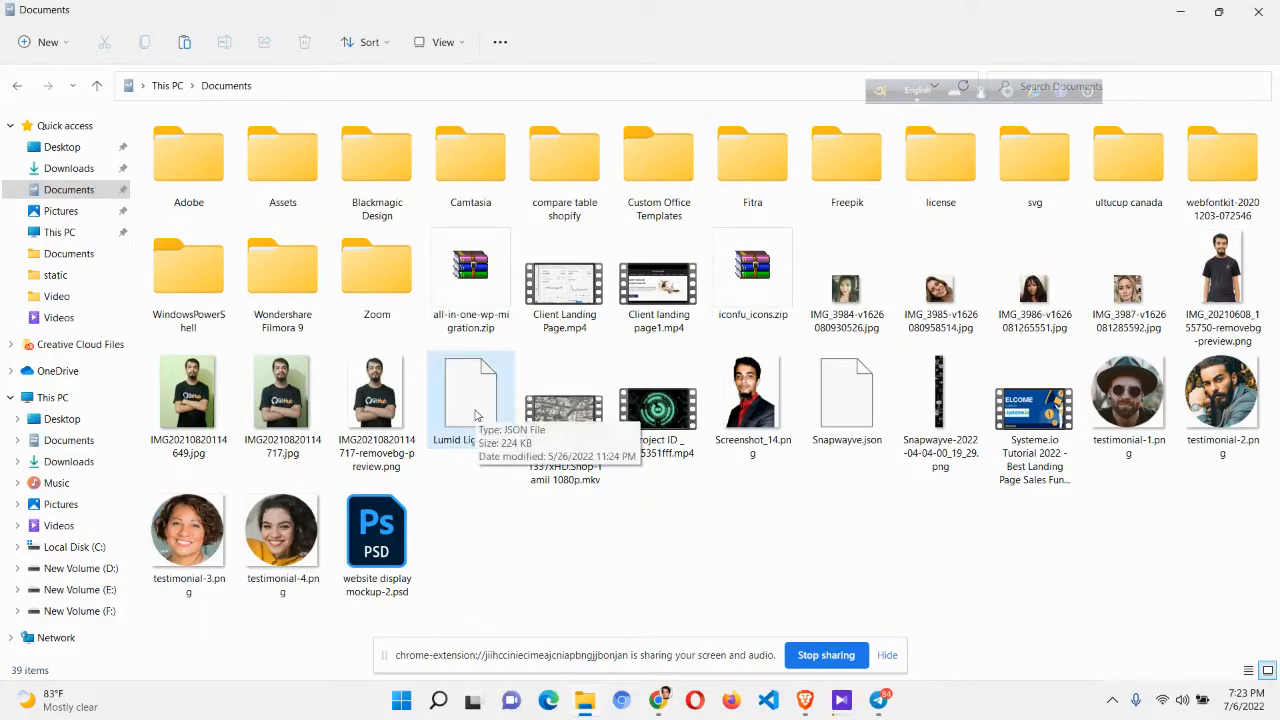
- Compress Lumid Lights.json in Documents into a ZIP archive
left_click(470, 390)
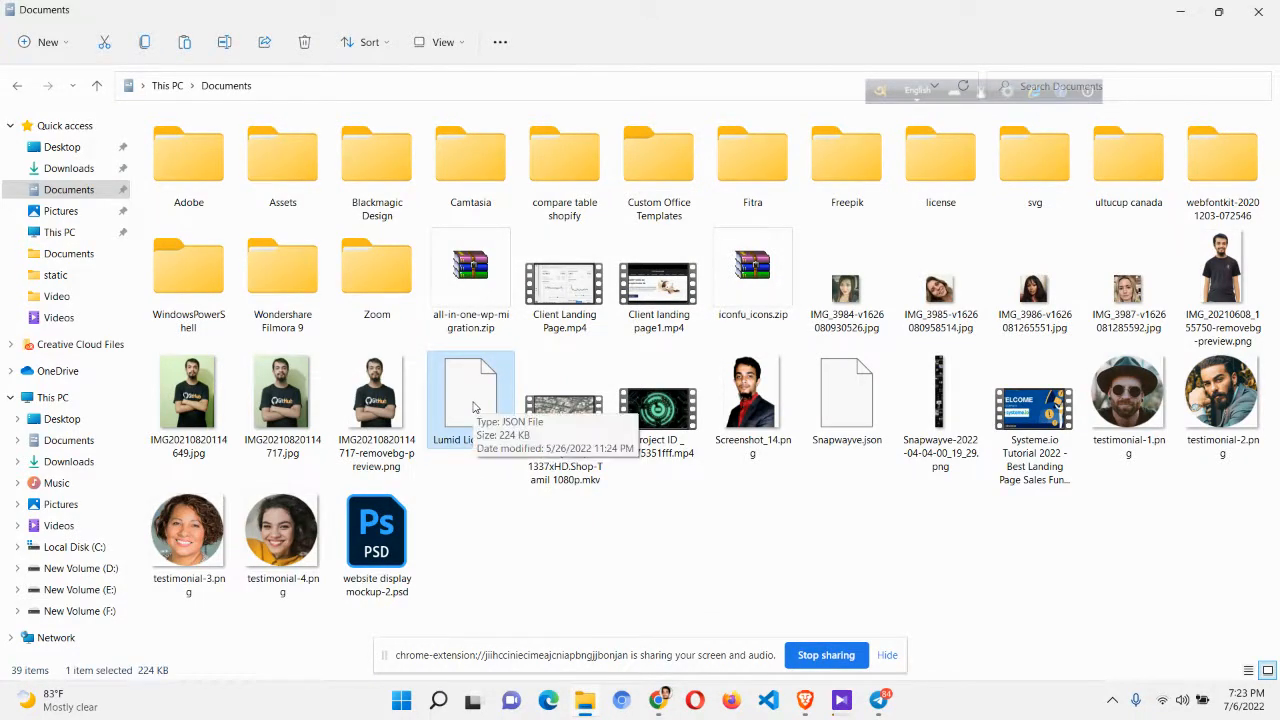
right_click(470, 400)
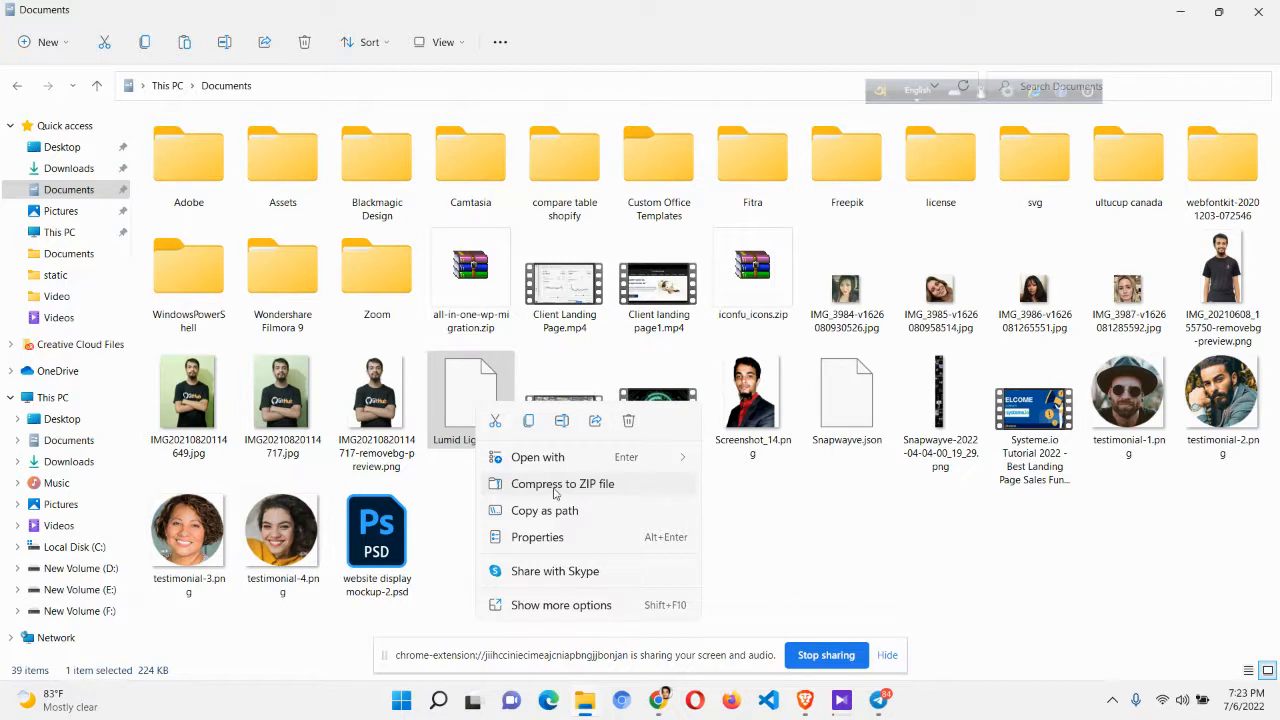
mouse_move(548, 483)
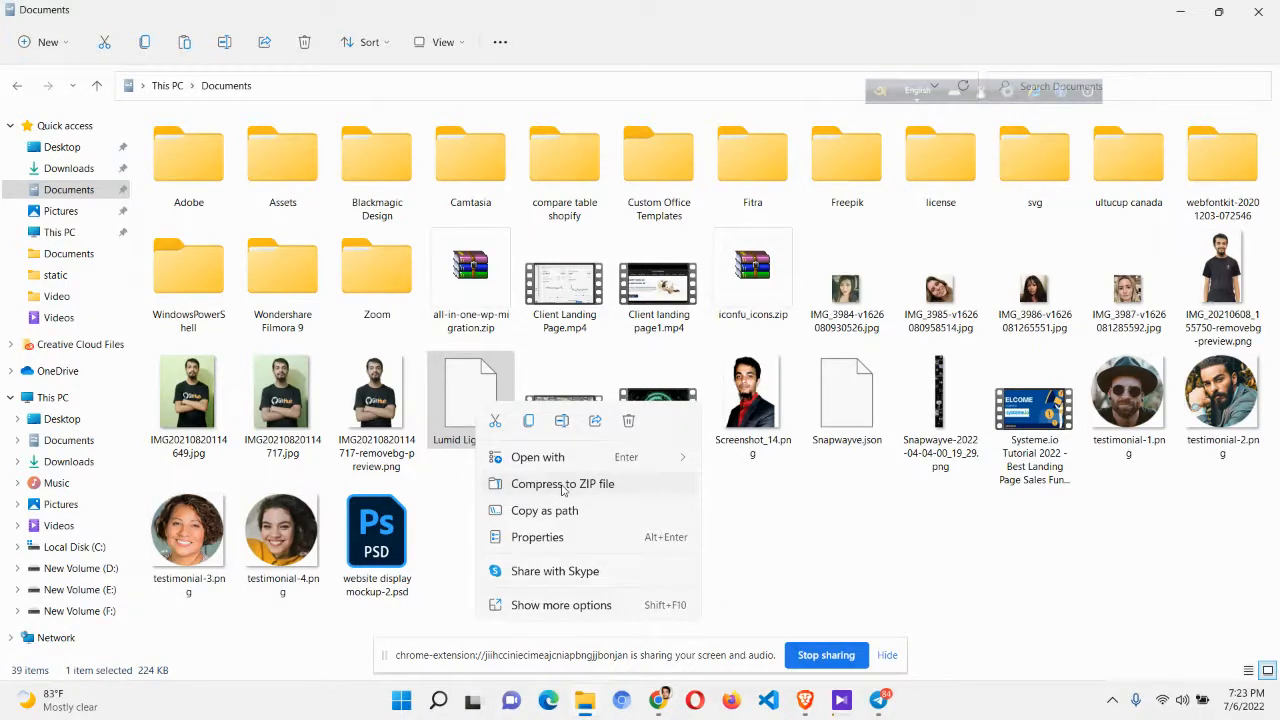
left_click(562, 483)
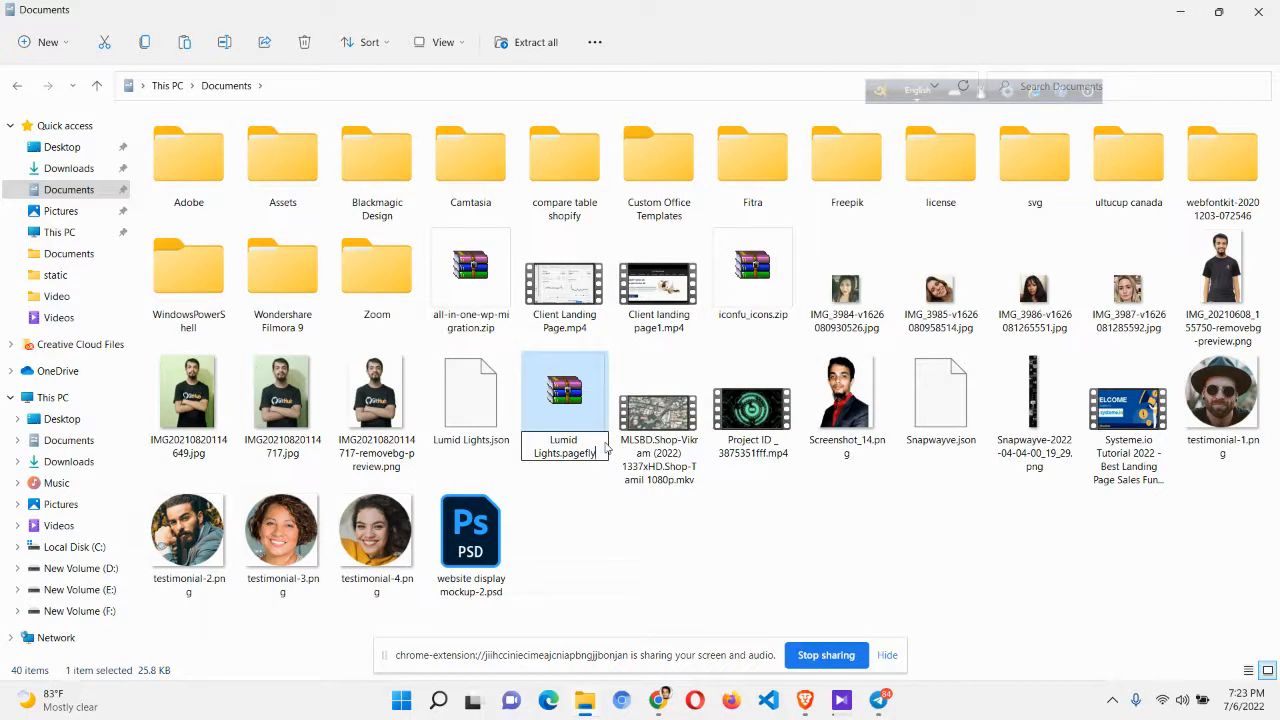
- Rename the archive to Lumid Lights.pagefly and accept the extension change
key("enter")
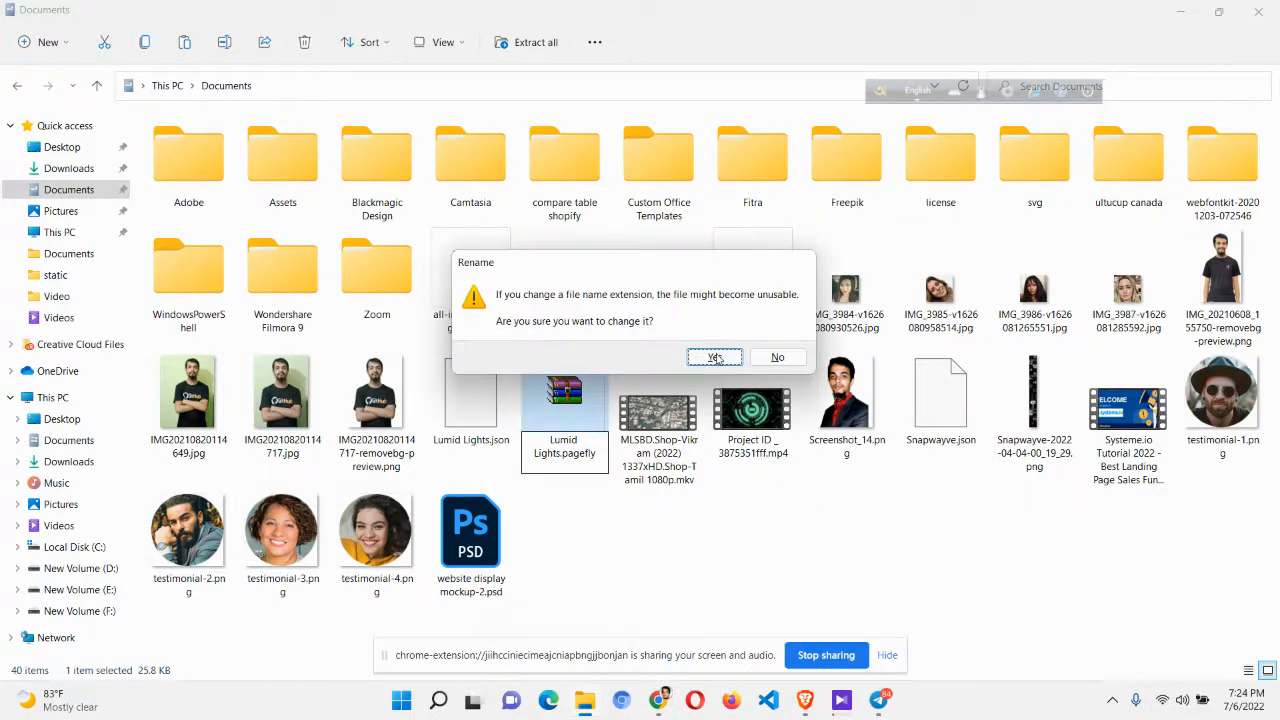
left_click(715, 357)
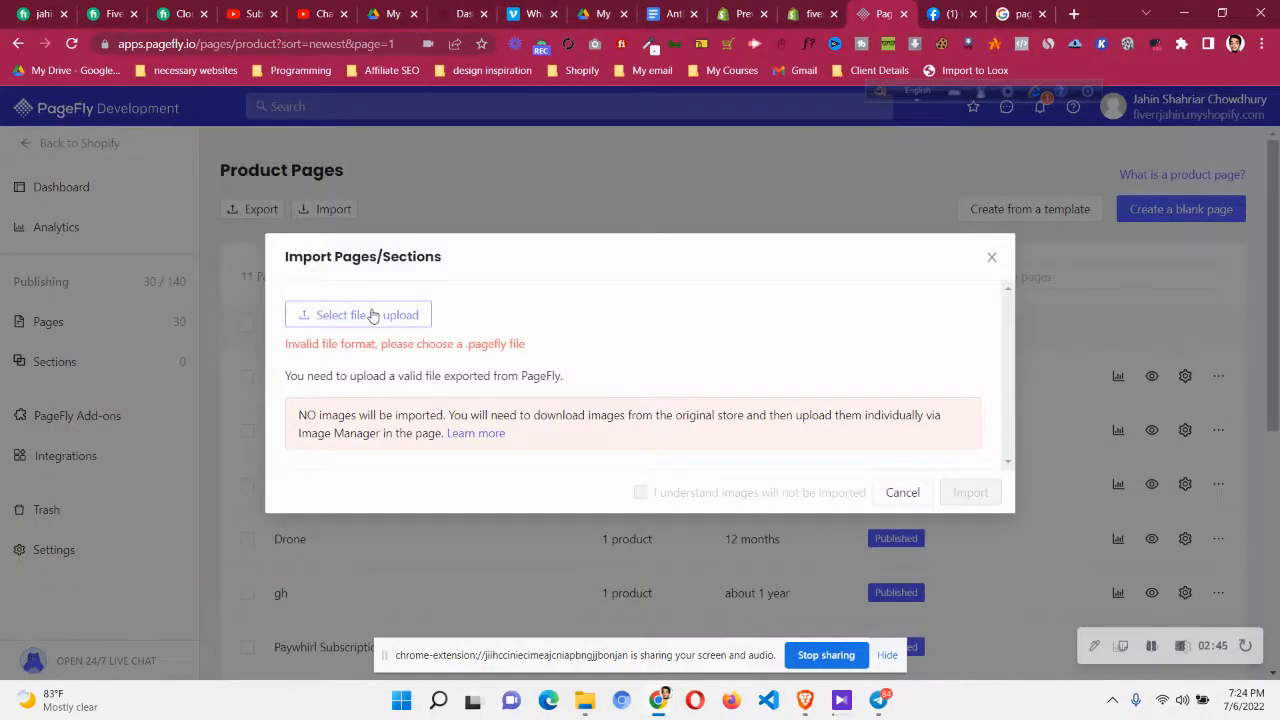
- Import Lumid Lights.pagefly as a product page, acknowledging images won't be imported
left_click(358, 314)
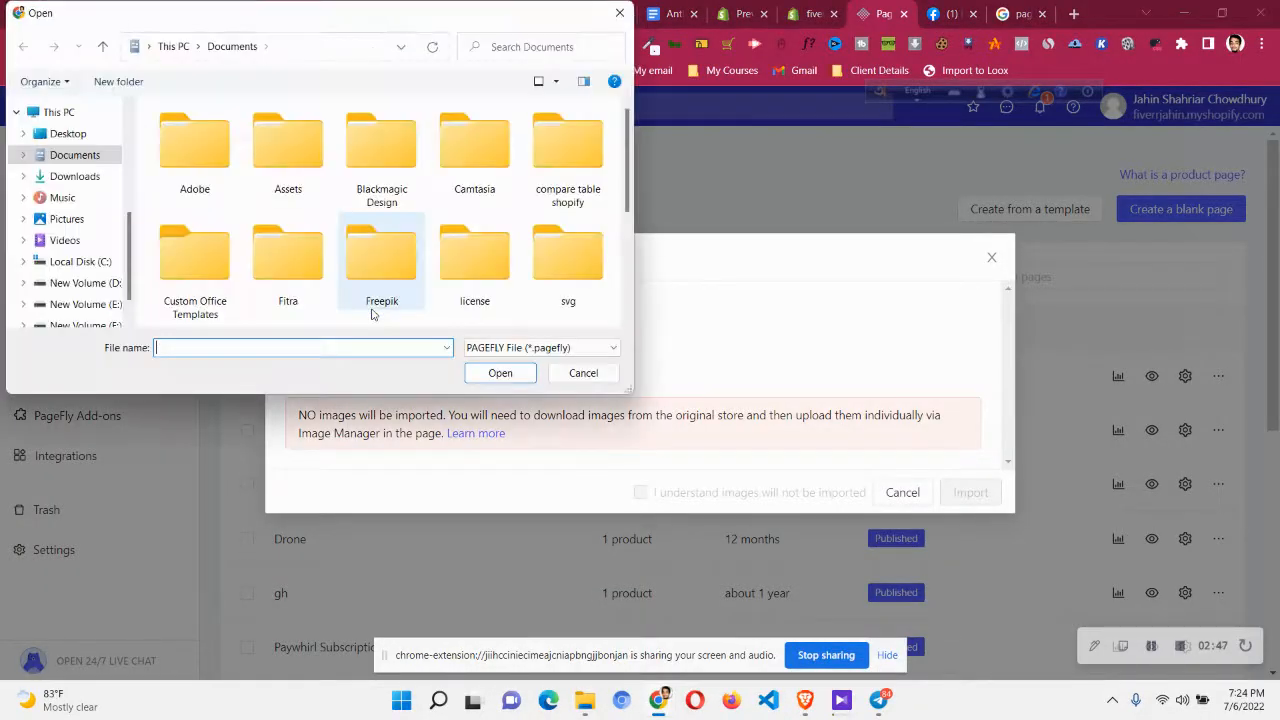
left_click(194, 260)
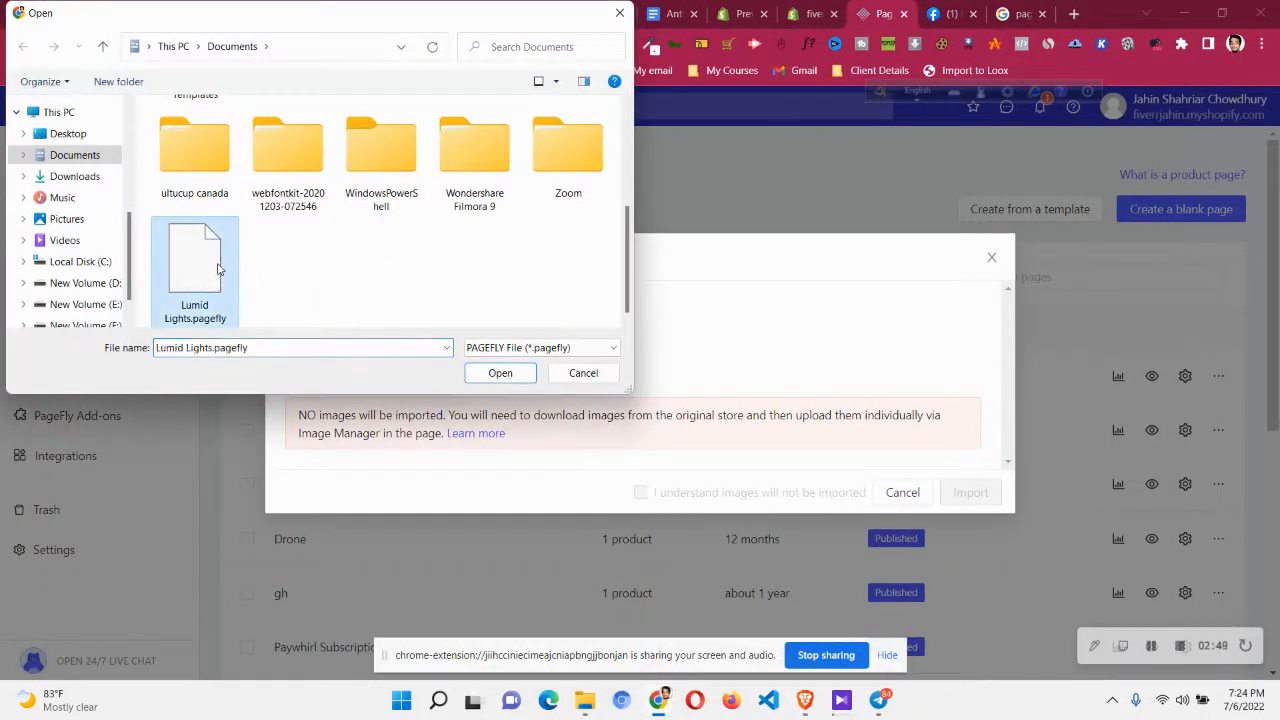
mouse_move(218, 308)
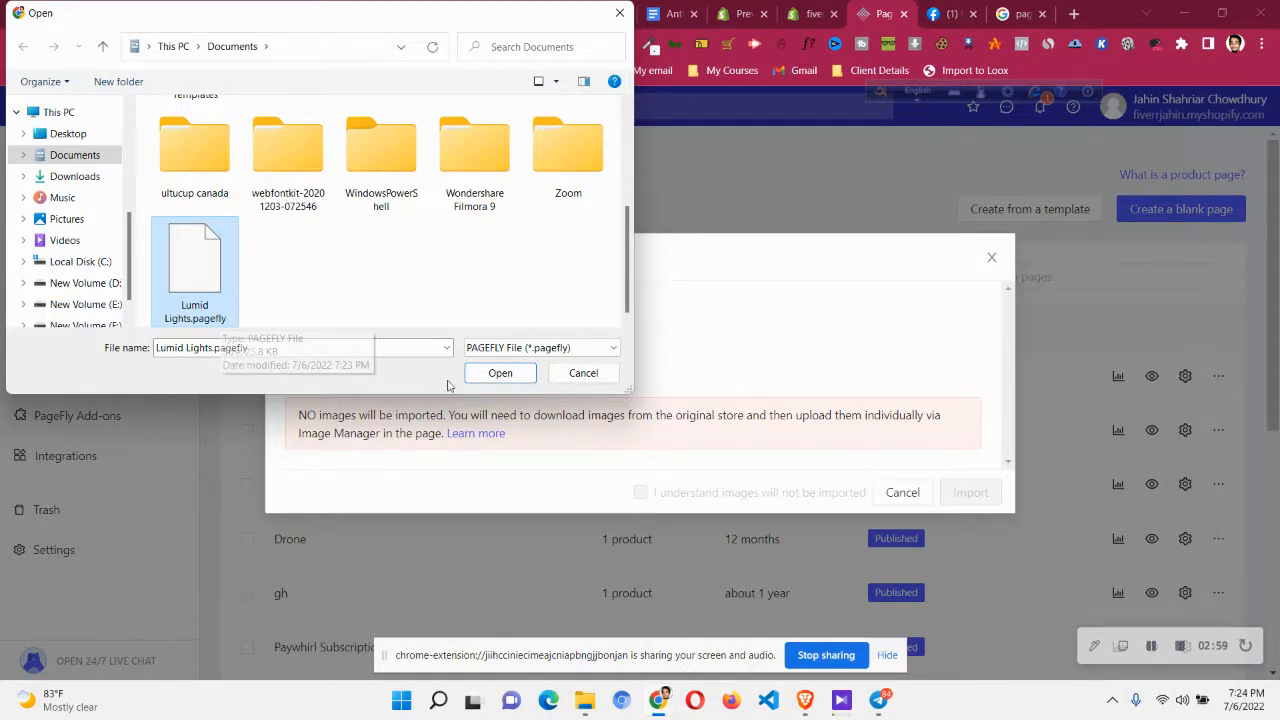
left_click(500, 372)
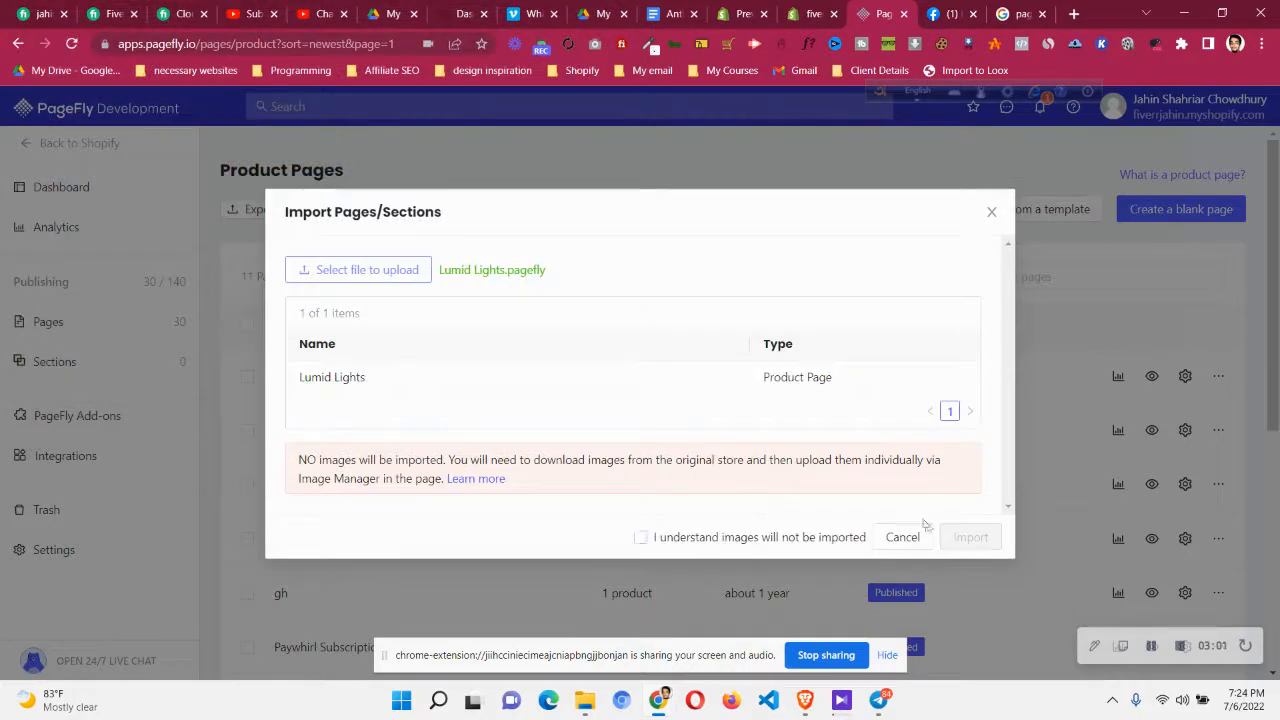
left_click(640, 537)
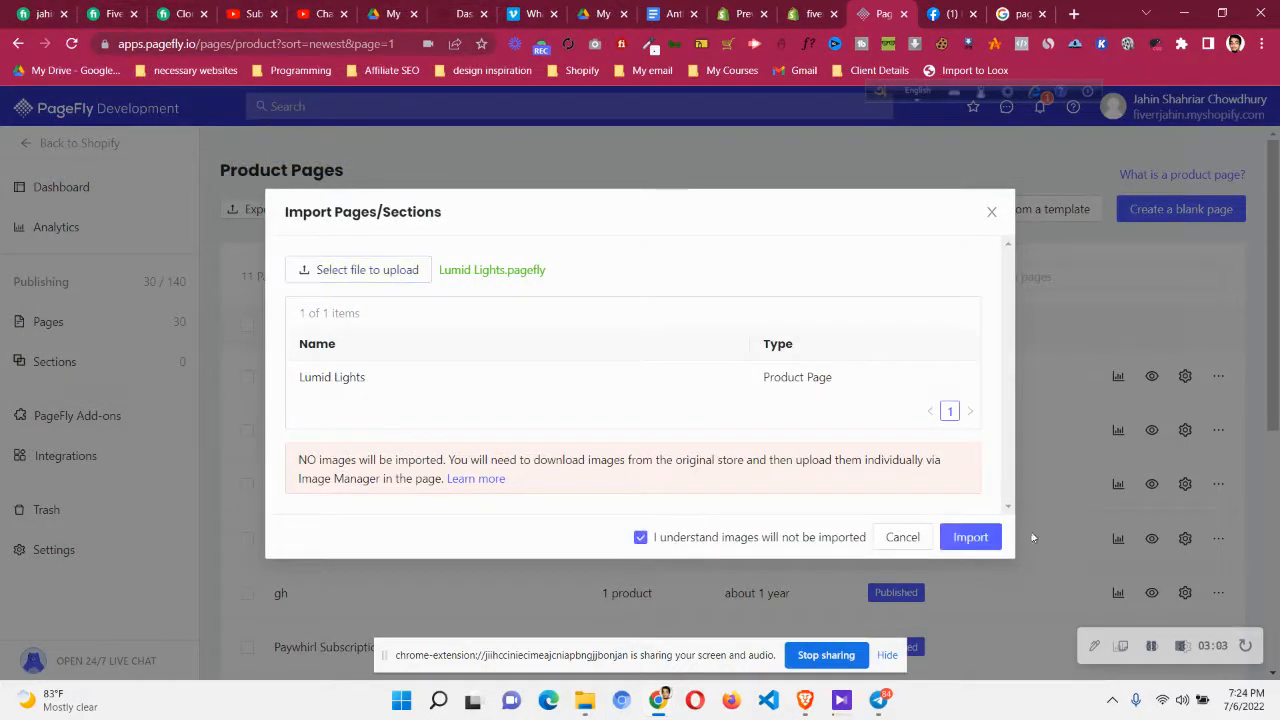
left_click(970, 537)
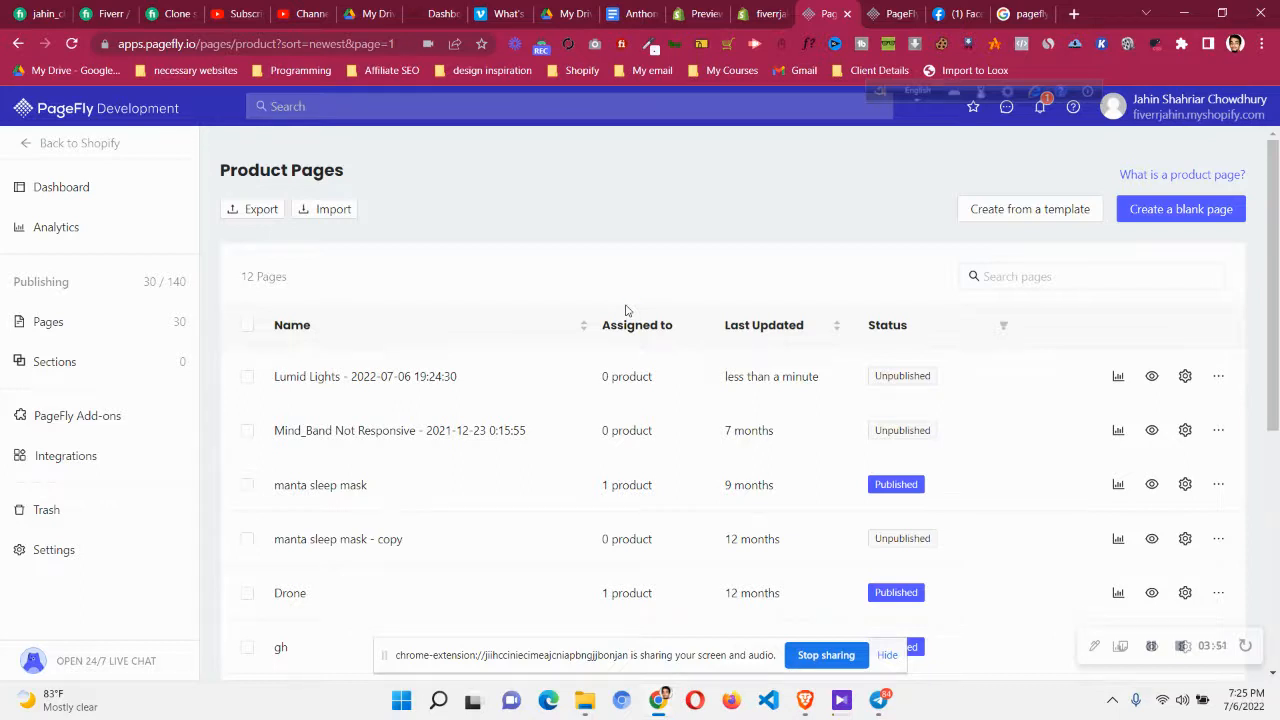
mouse_move(723, 570)
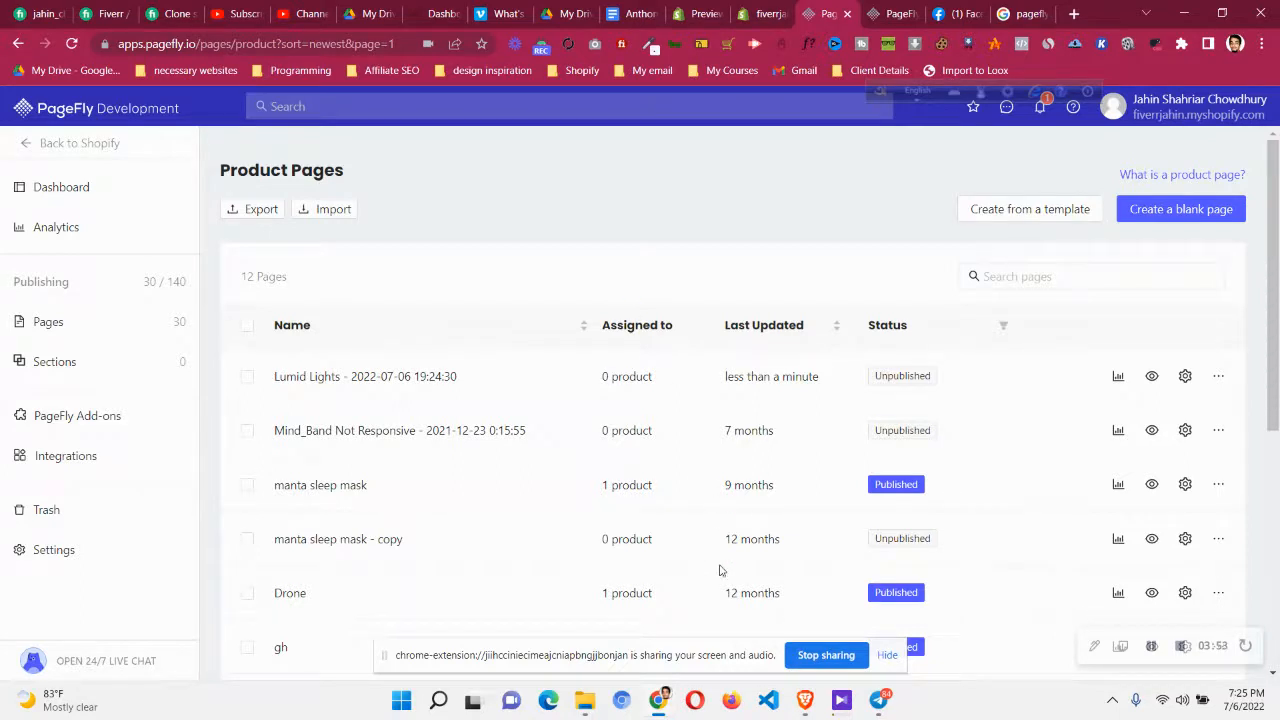